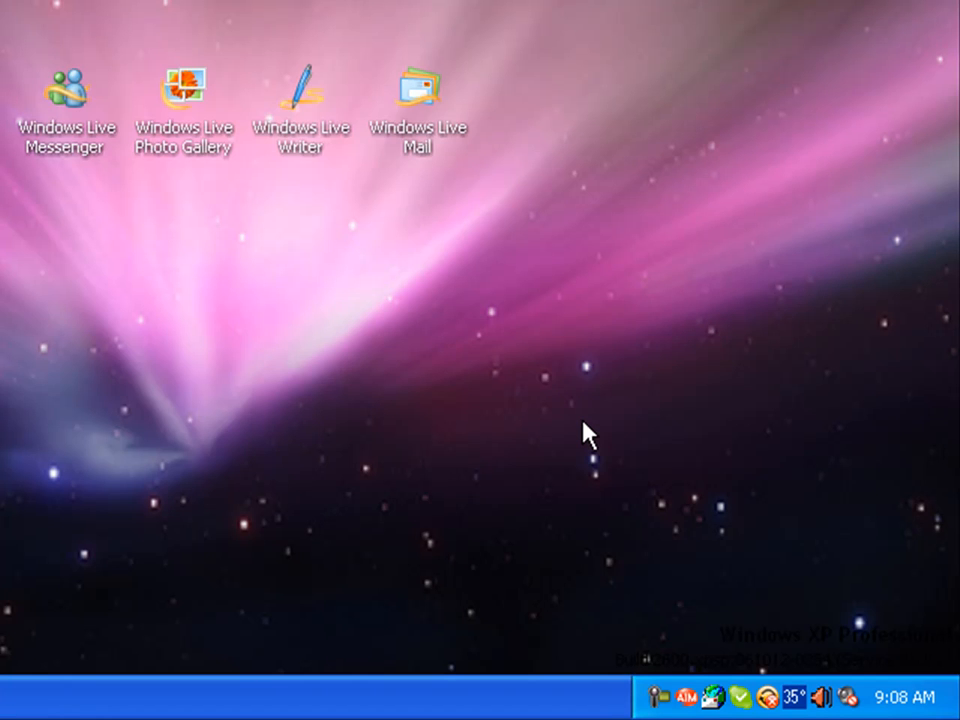
# Step: Go to the Get Windows Live page on the Windows Live website
pyautogui.click(396, 340)
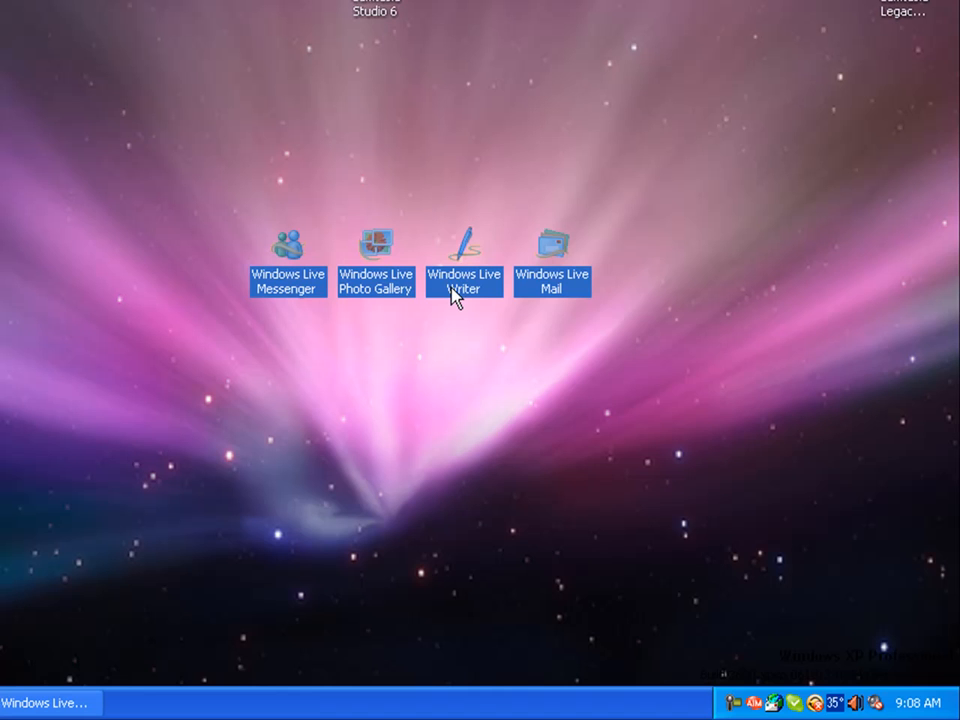
pyautogui.moveTo(378, 292)
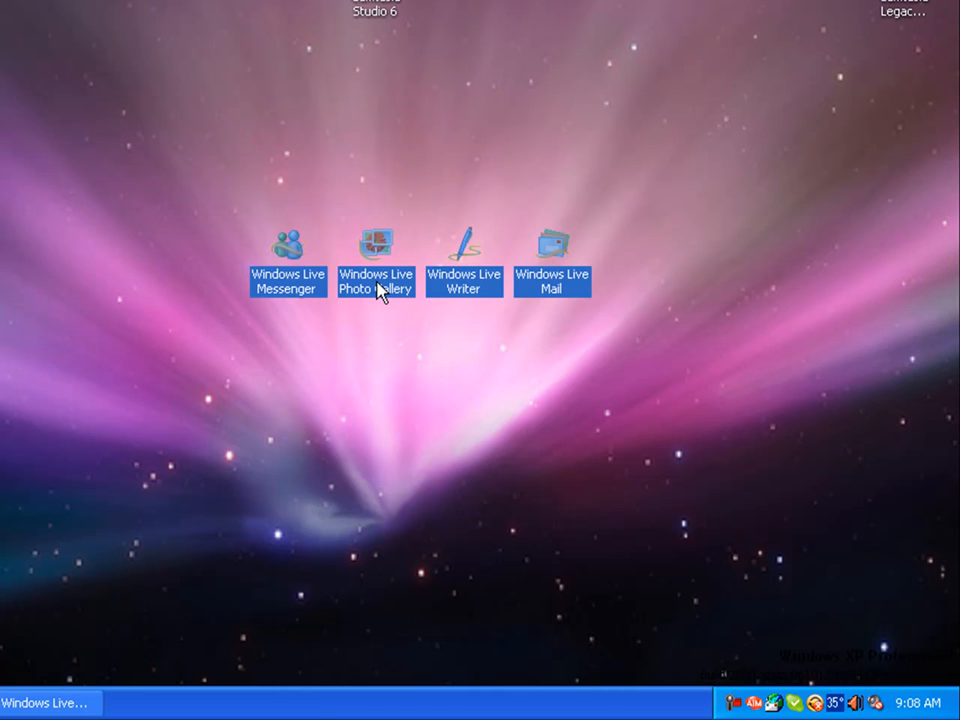
pyautogui.moveTo(196, 378)
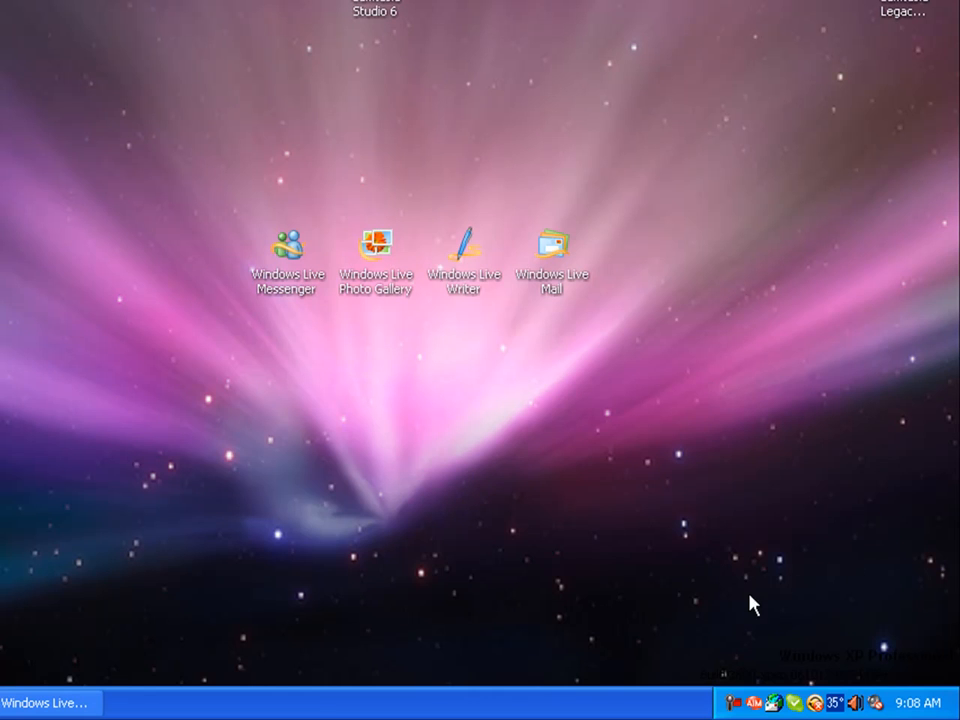
pyautogui.moveTo(700, 576)
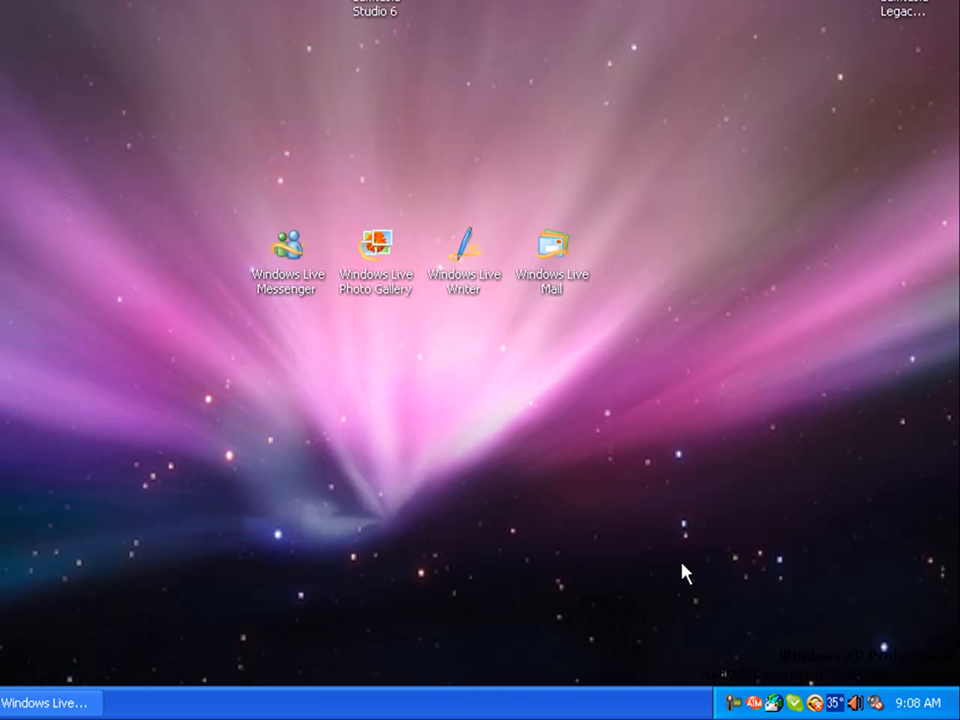
pyautogui.moveTo(616, 568)
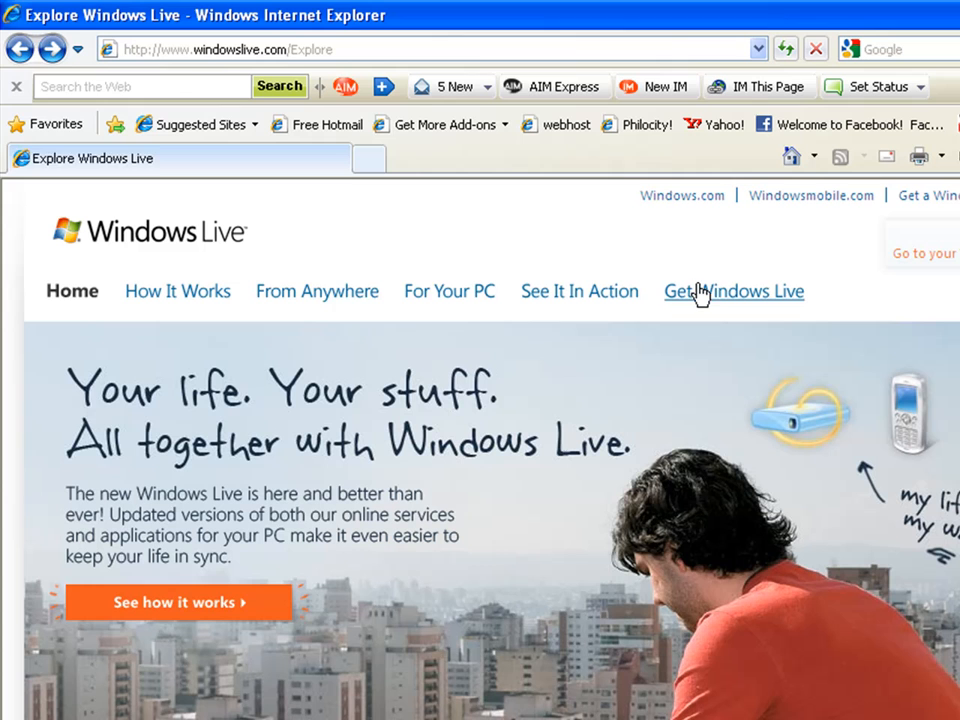
pyautogui.click(732, 292)
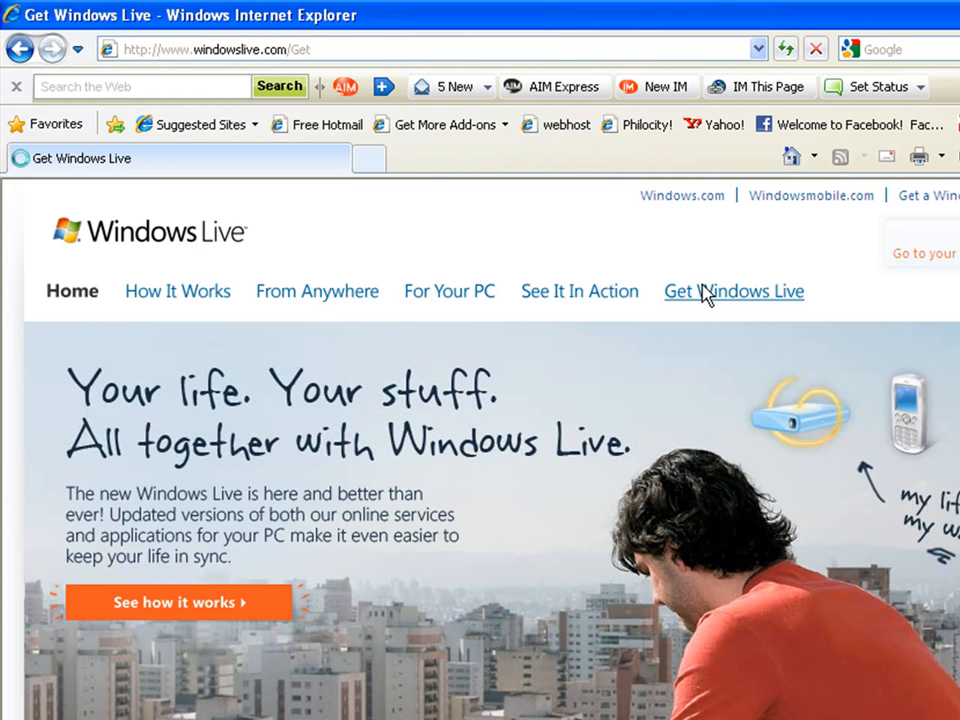
pyautogui.click(732, 292)
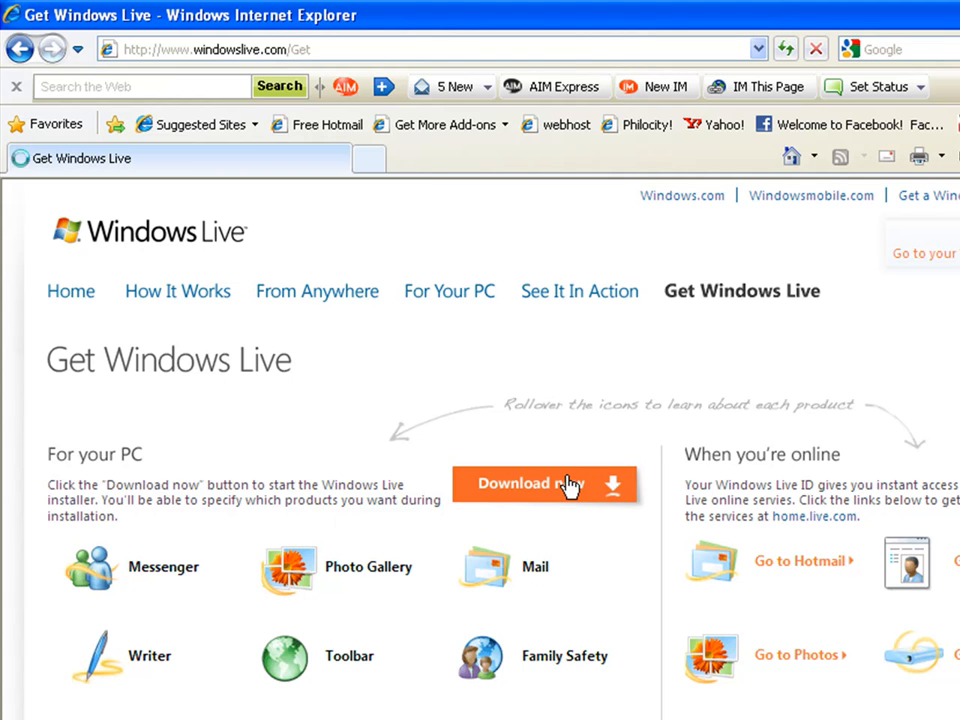
# Step: Start the Windows Live installer download, allowing the blocked download from the information bar
pyautogui.click(530, 482)
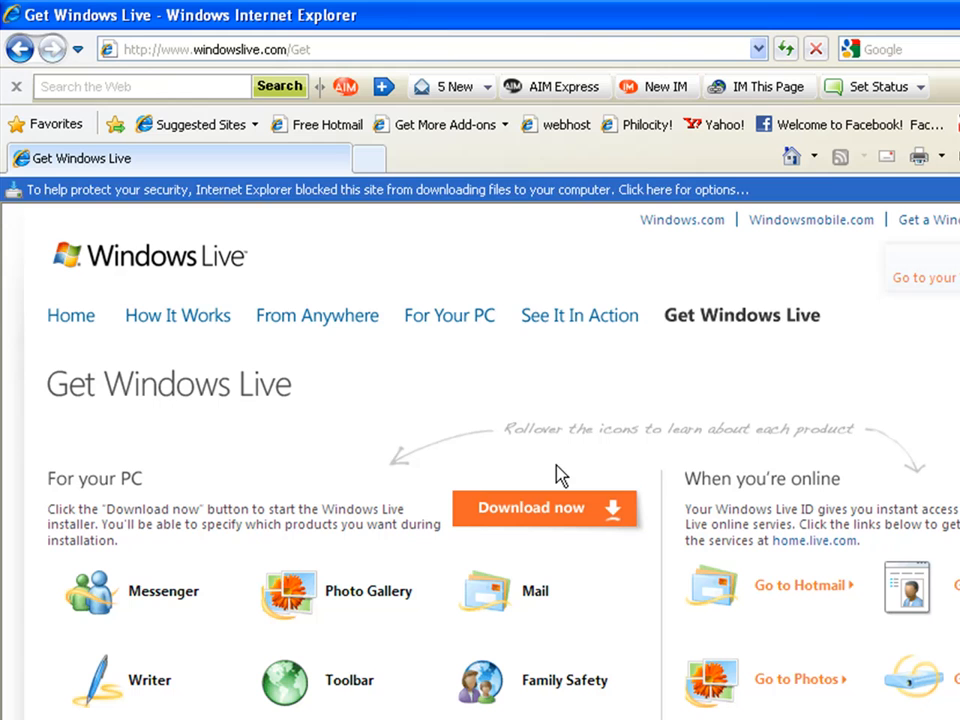
pyautogui.click(556, 188)
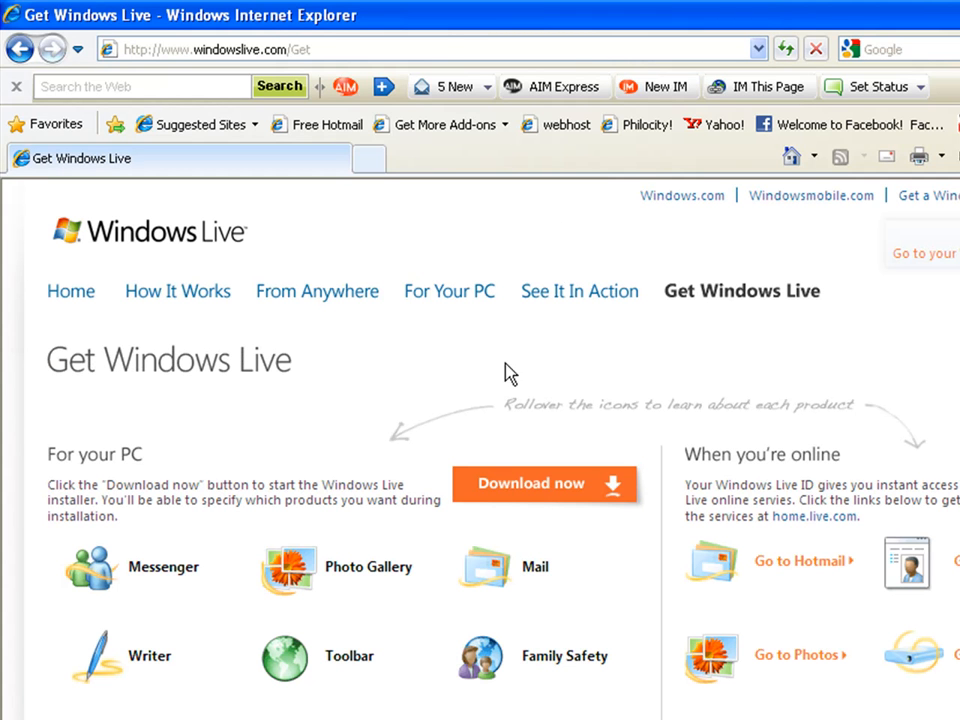
pyautogui.moveTo(536, 504)
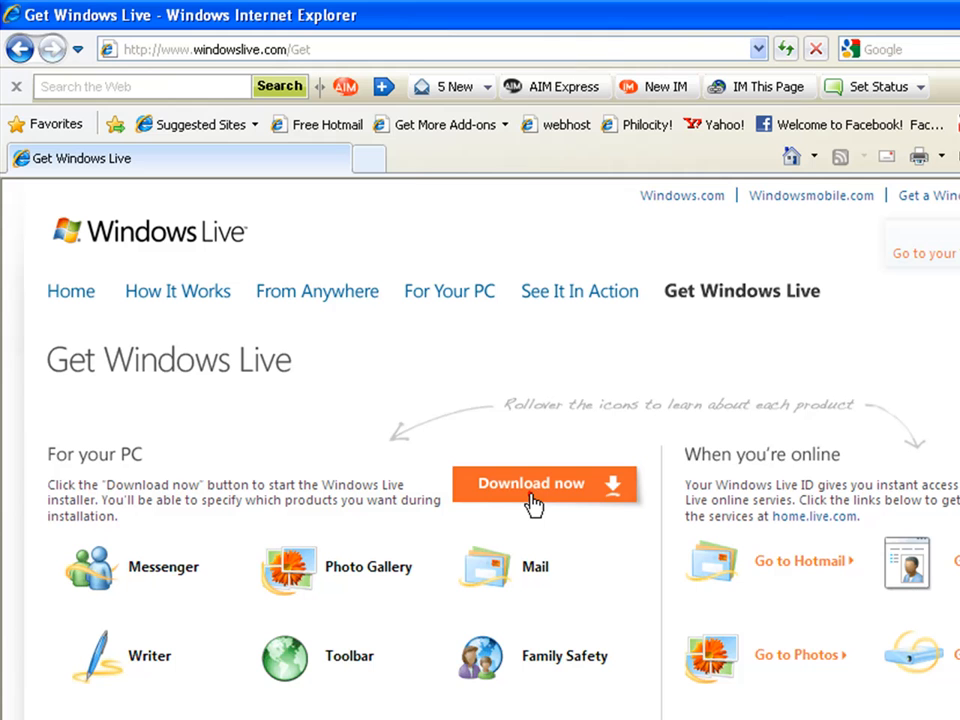
pyautogui.moveTo(538, 492)
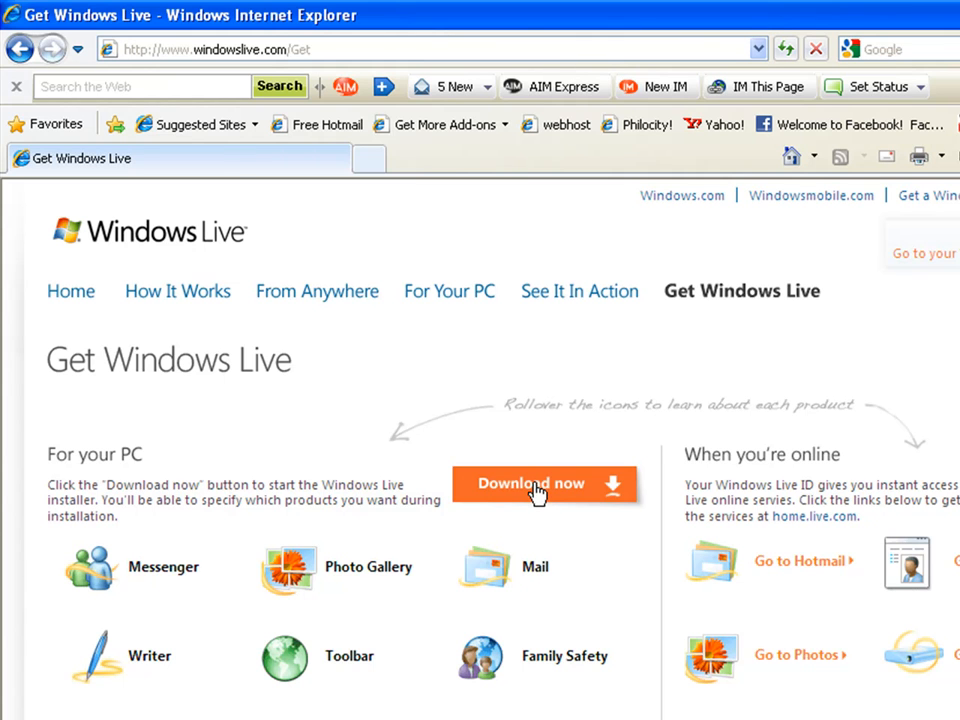
pyautogui.click(536, 484)
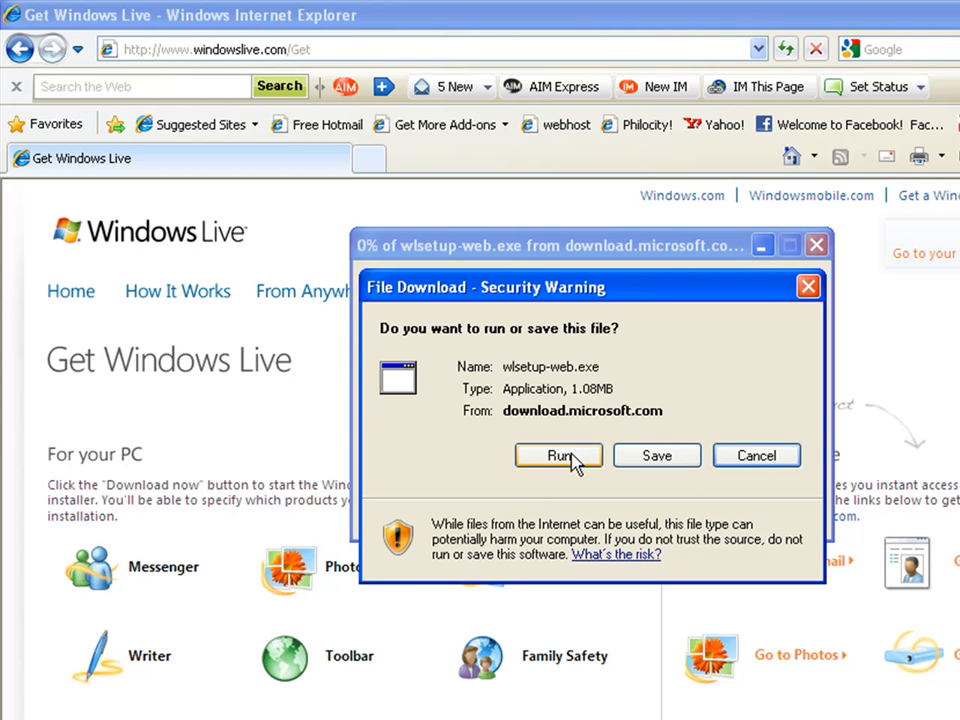
# Step: Run the downloaded wlsetup-web.exe installer and confirm launching it
pyautogui.click(558, 456)
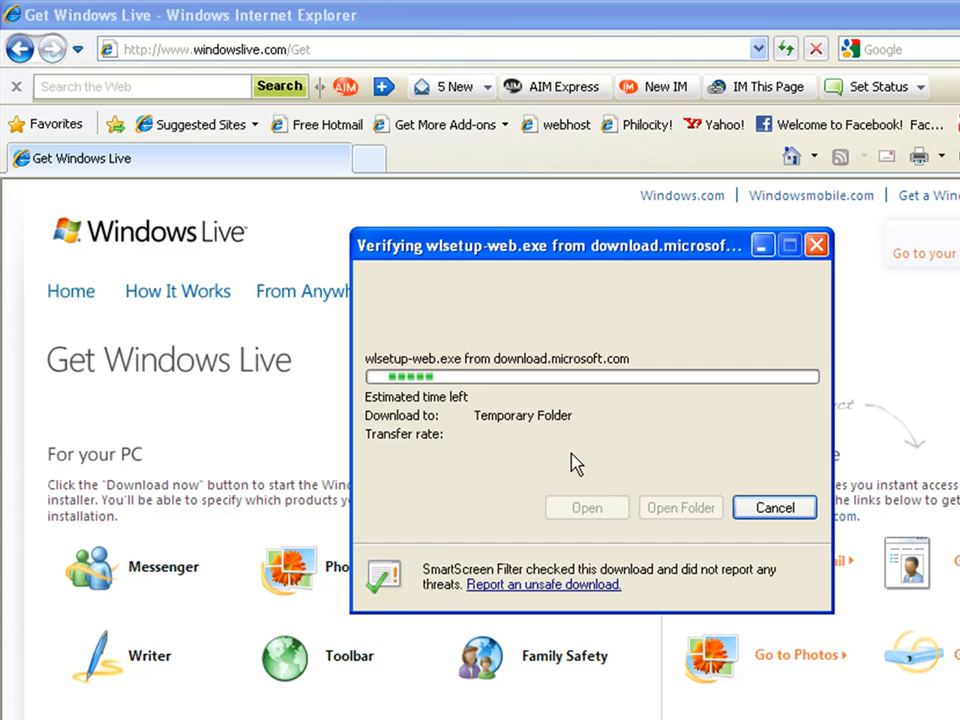
pyautogui.click(772, 508)
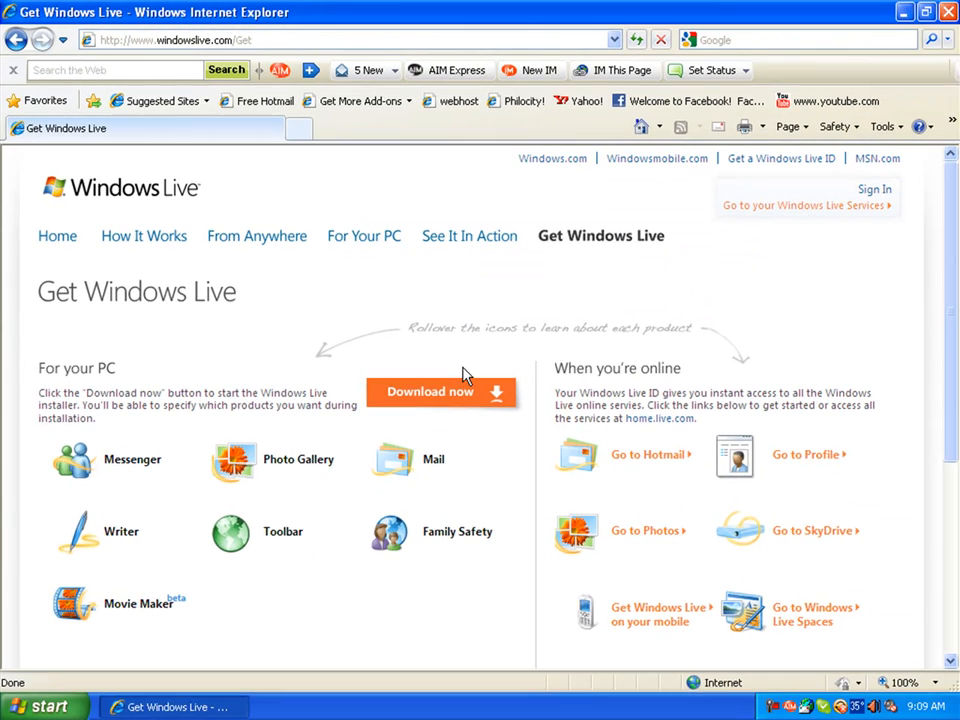
pyautogui.click(430, 390)
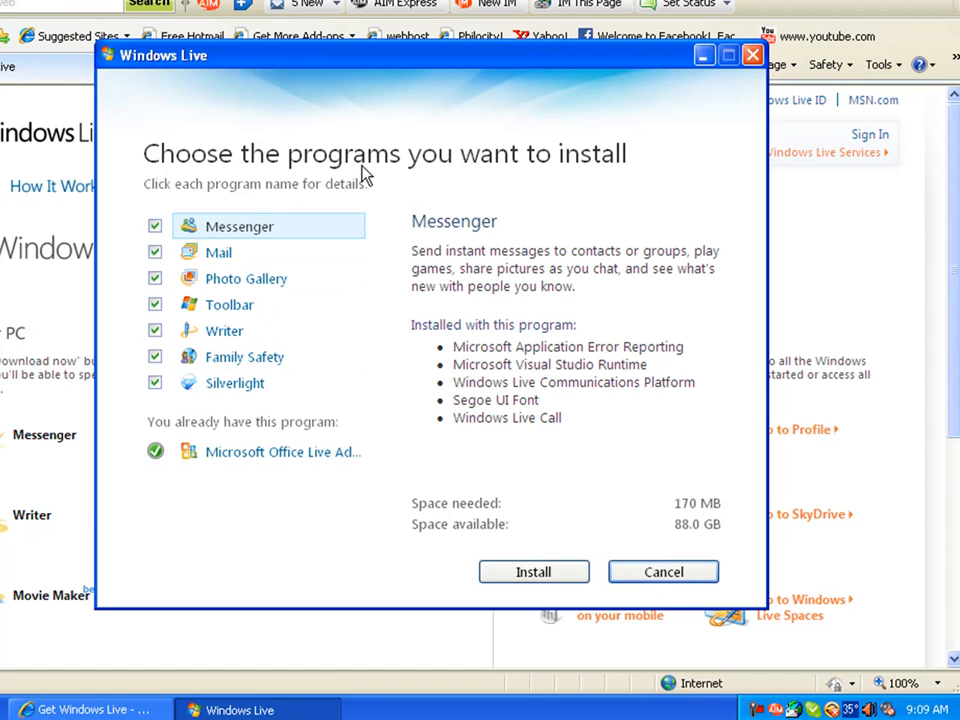
pyautogui.moveTo(200, 218)
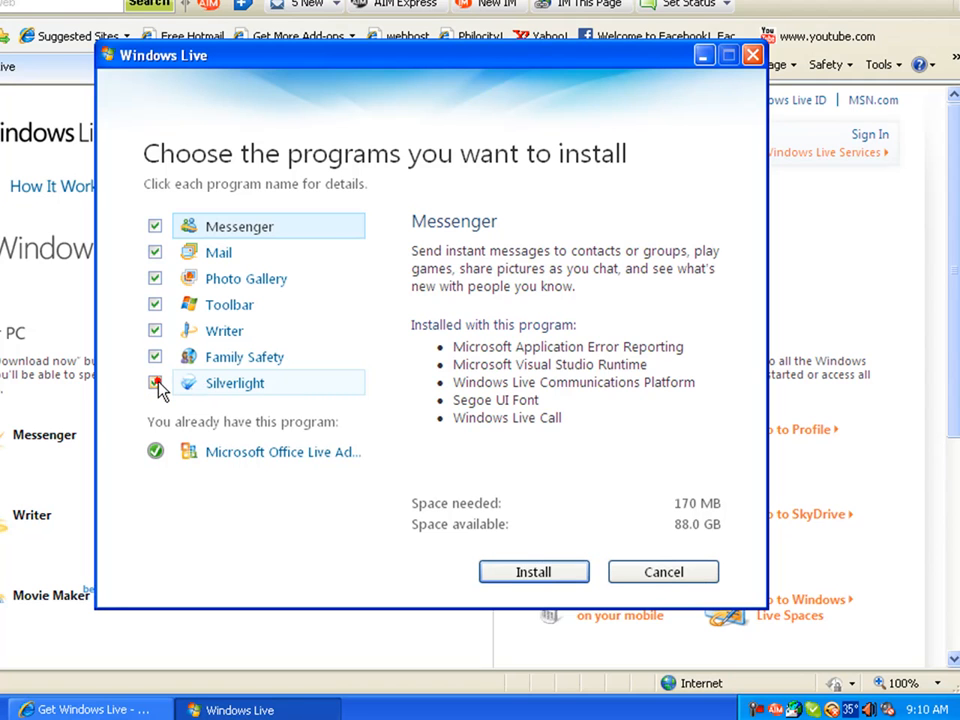
# Step: Exclude Silverlight from the program list and begin installing the rest
pyautogui.click(156, 384)
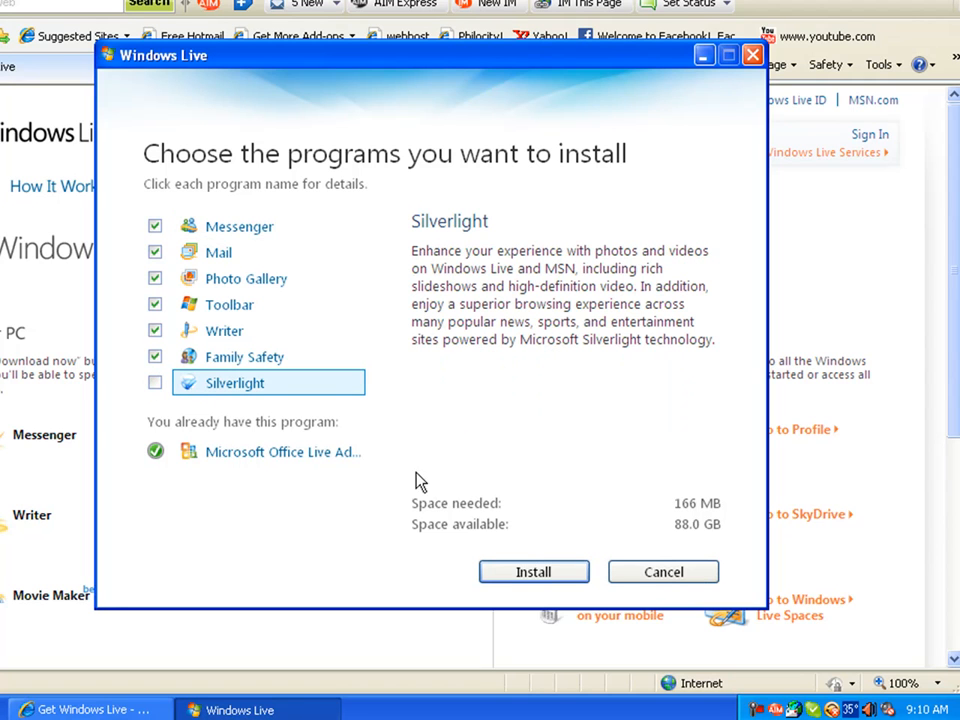
pyautogui.moveTo(532, 572)
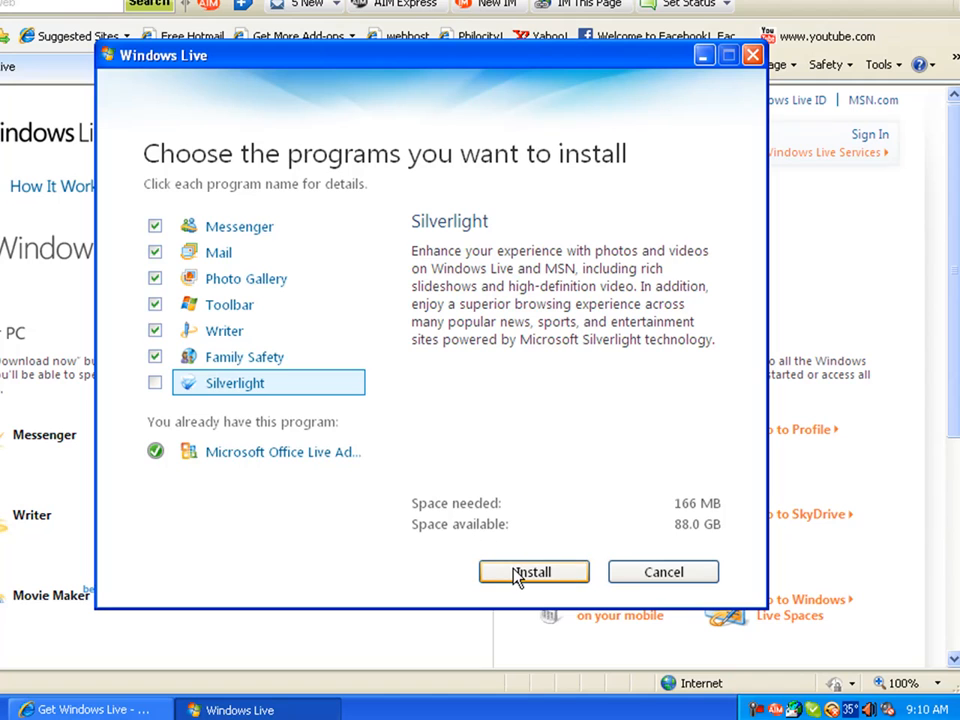
pyautogui.click(534, 572)
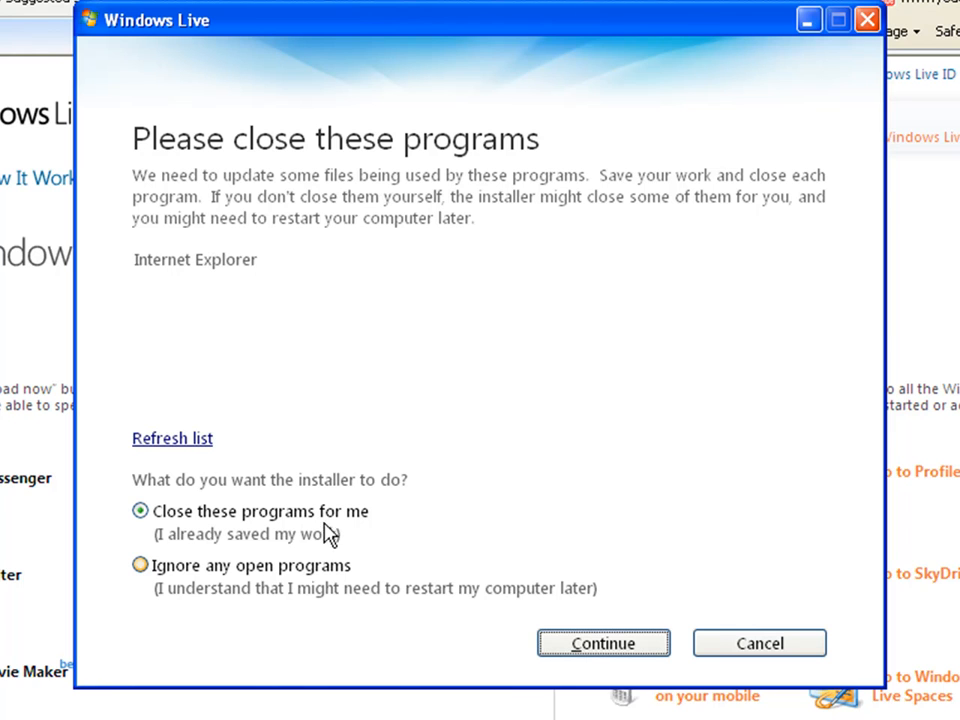
pyautogui.moveTo(604, 644)
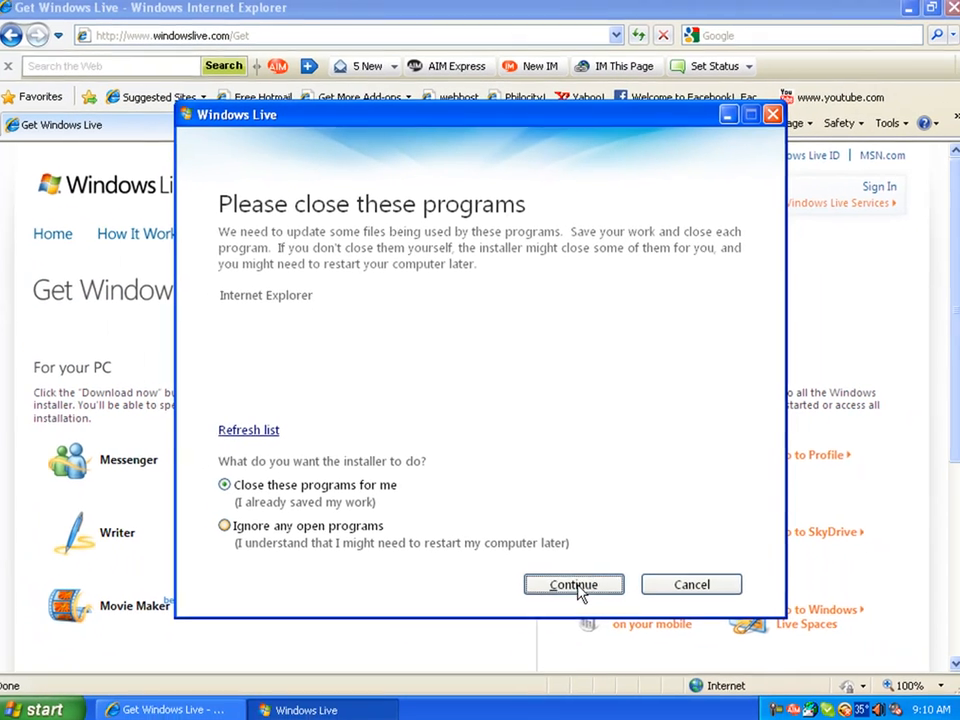
# Step: Let the installer close Internet Explorer itself and continue installing
pyautogui.click(572, 584)
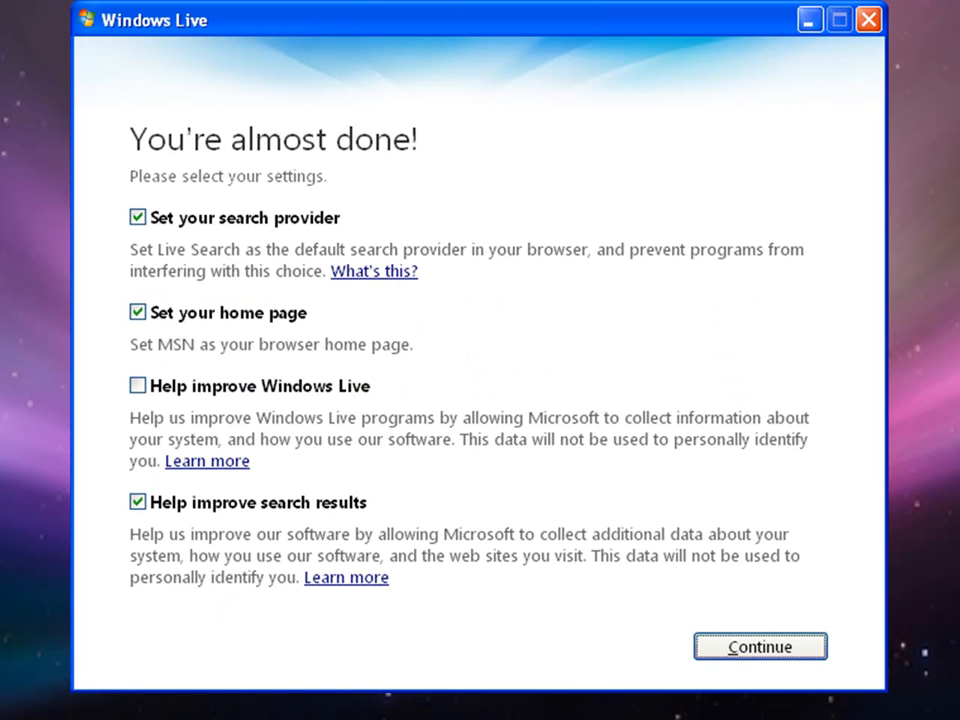
pyautogui.moveTo(248, 264)
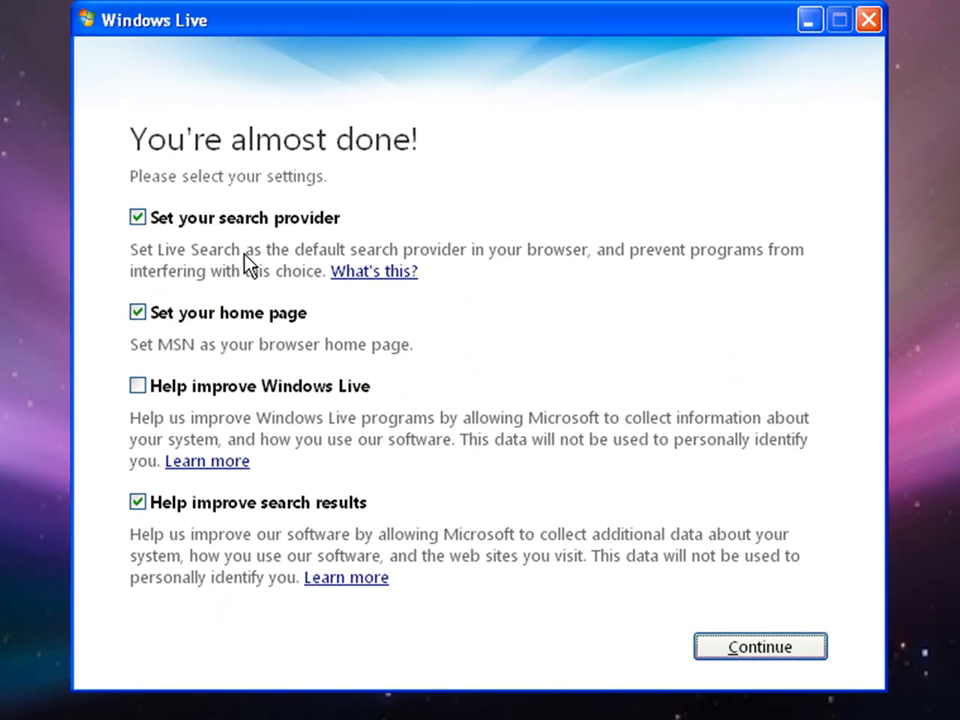
pyautogui.moveTo(276, 244)
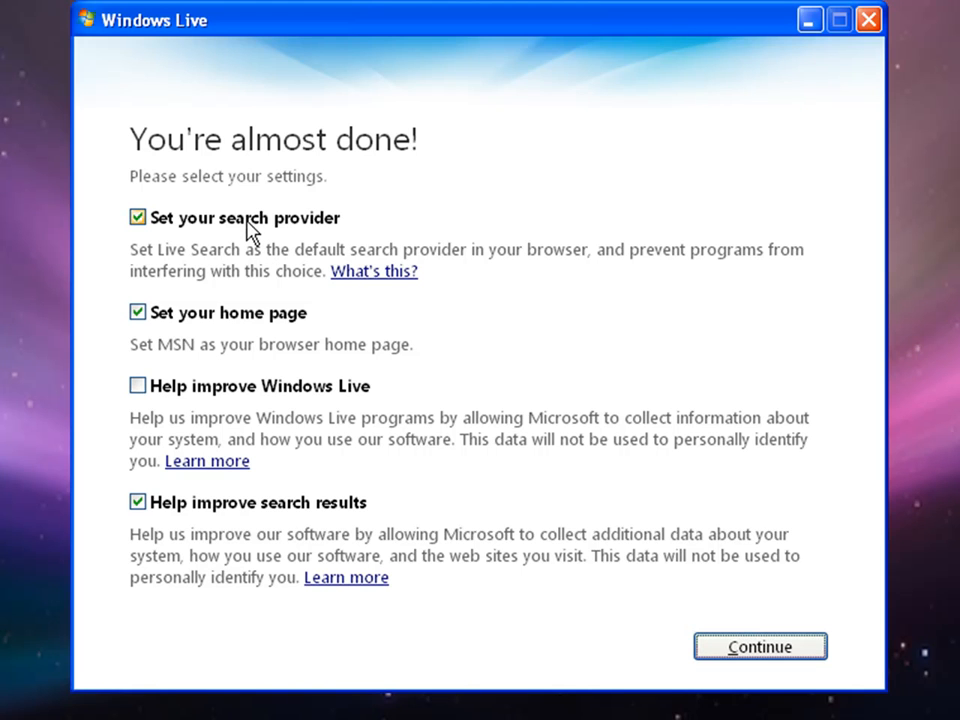
pyautogui.moveTo(208, 210)
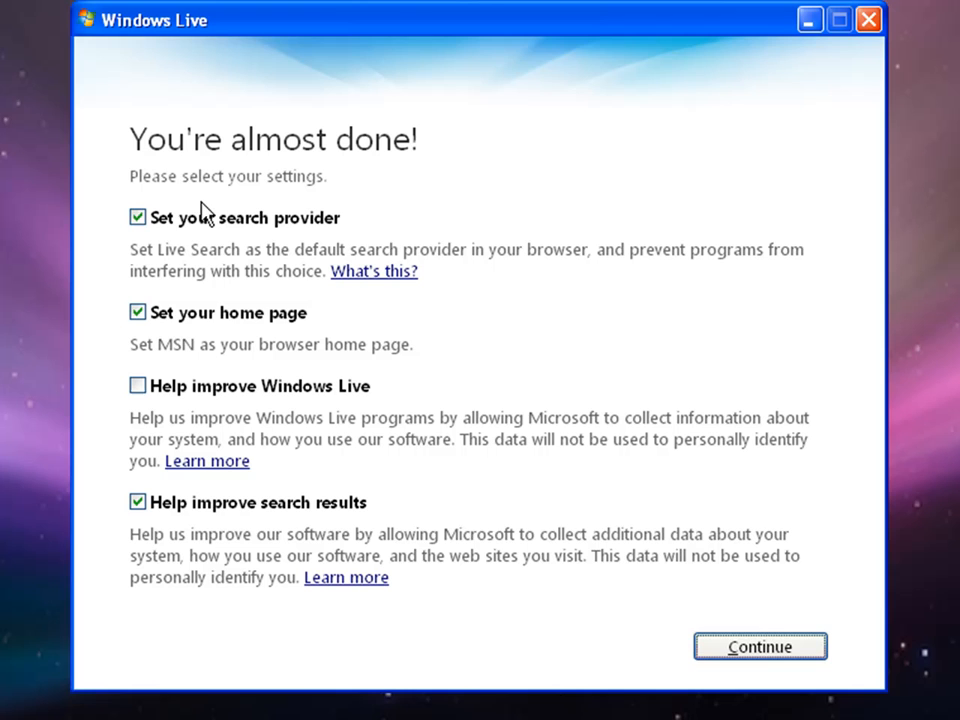
# Step: Decline the search provider and home page changes, then continue to finish setup
pyautogui.click(138, 312)
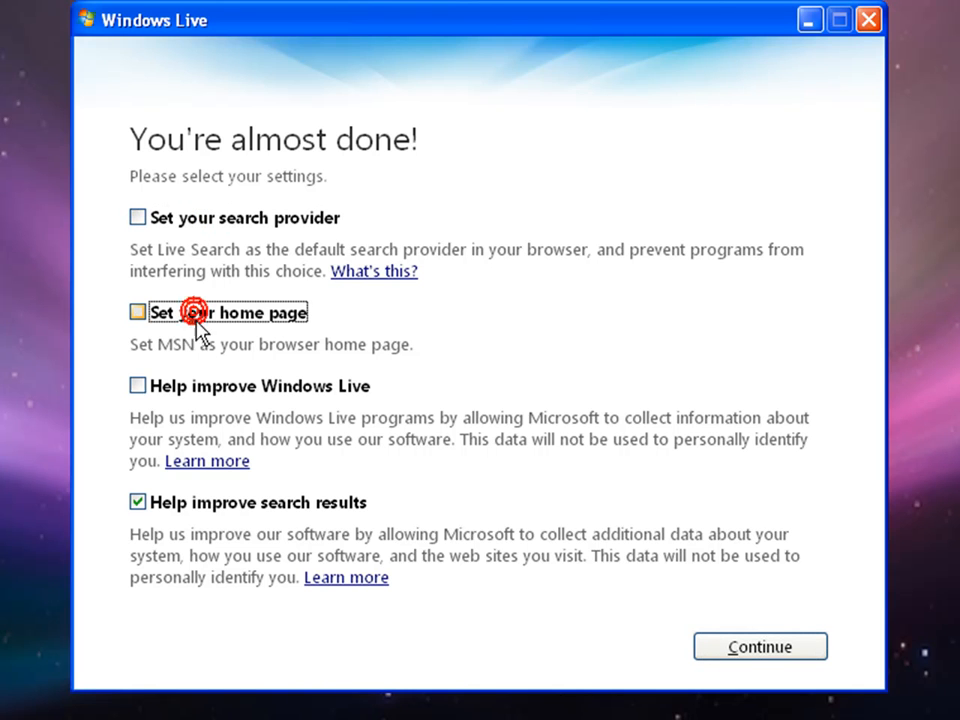
pyautogui.click(136, 502)
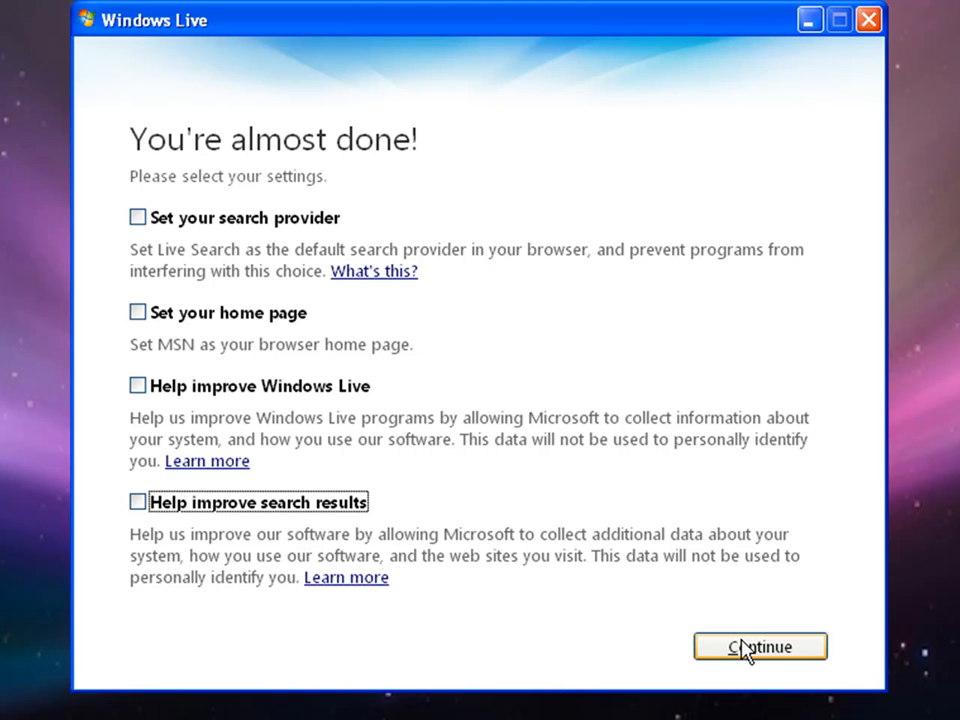
pyautogui.click(760, 646)
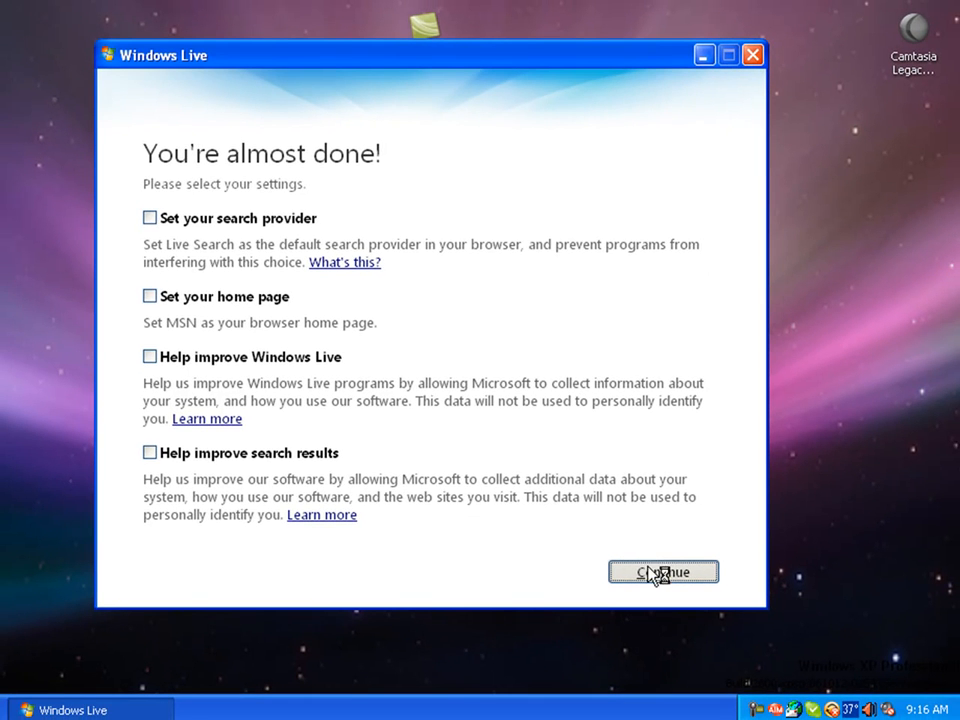
pyautogui.click(664, 572)
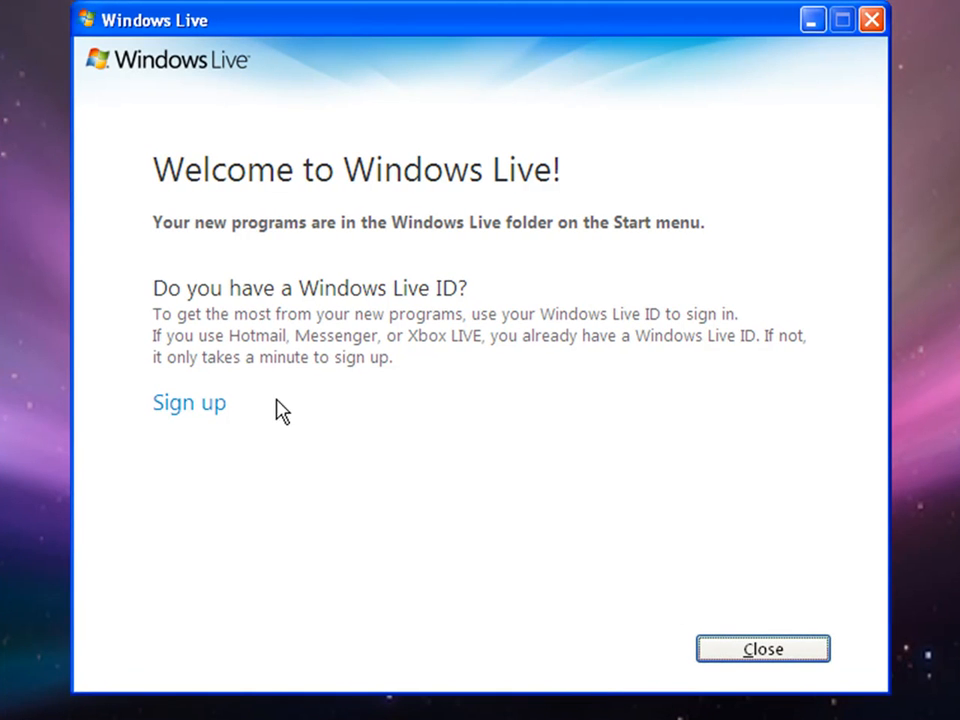
pyautogui.moveTo(612, 432)
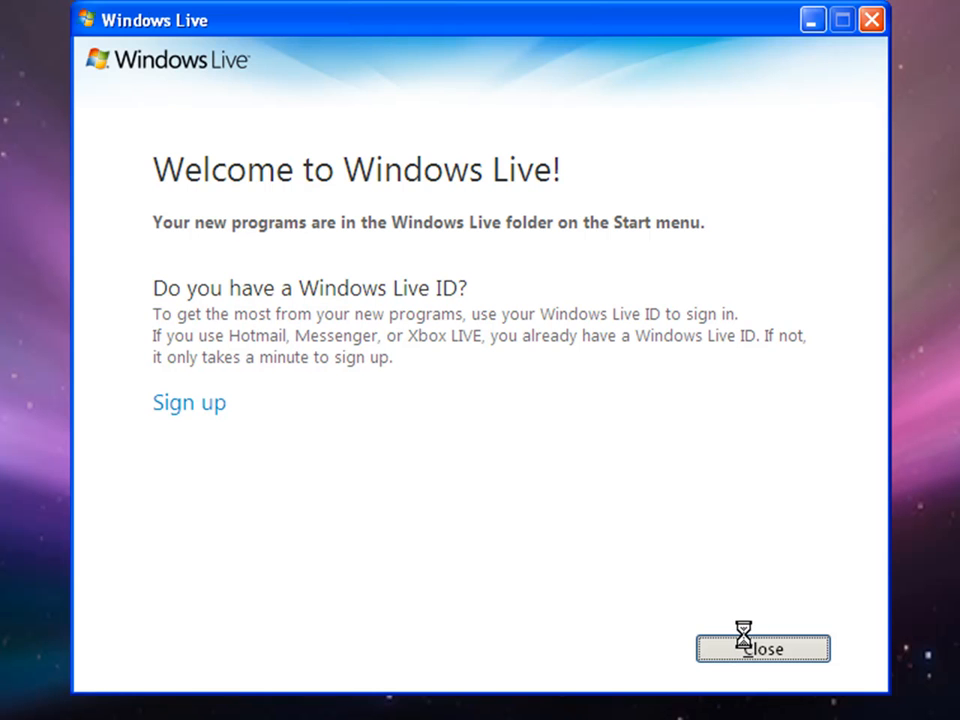
# Step: Close the Welcome to Windows Live screen, leaving the four program icons on the desktop
pyautogui.click(764, 648)
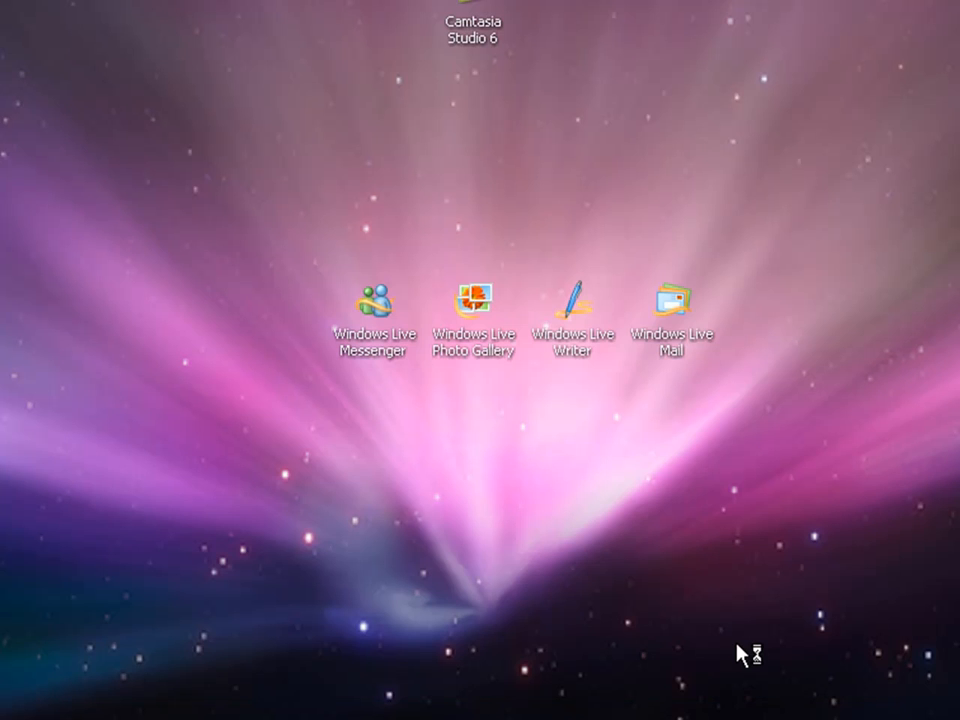